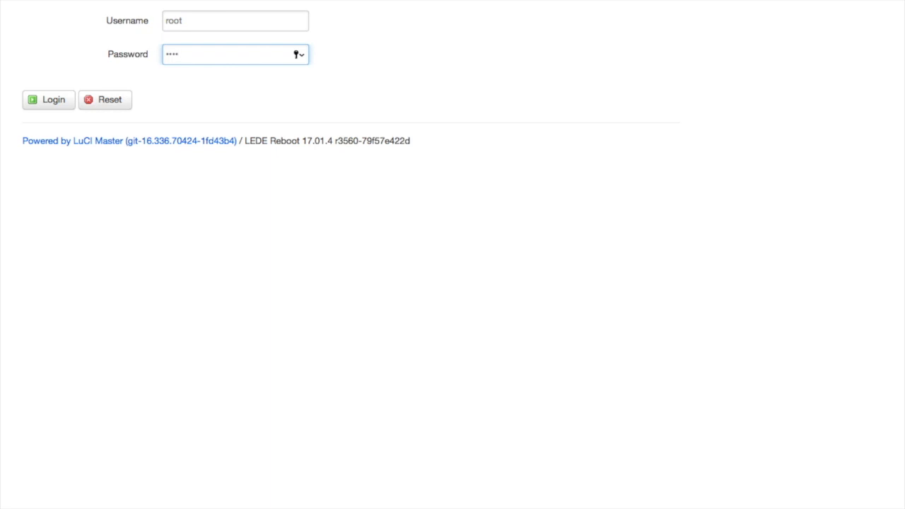
# Log in as root so the CGMiner status page loads with empty sections.
pyautogui.click(48, 99)
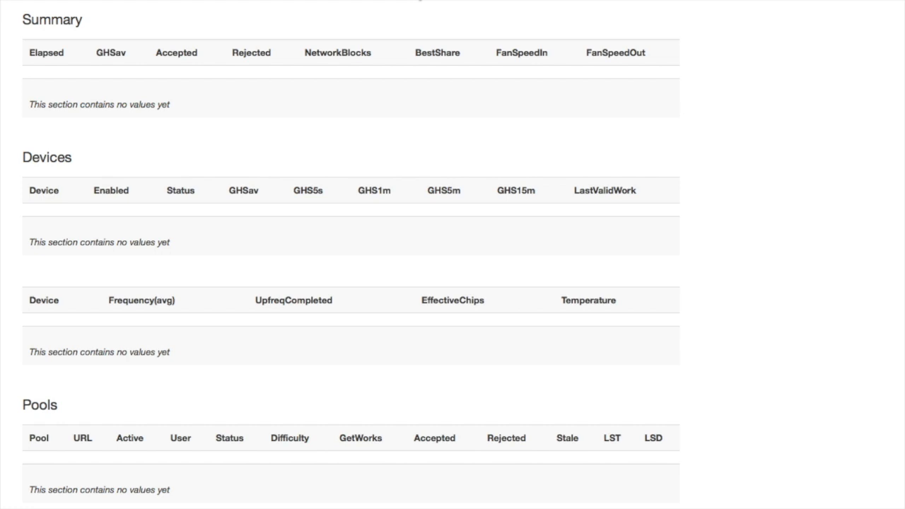
# Reload the CGMiner status page from the context menu to try fetching board values.
pyautogui.rightClick(235, 13)
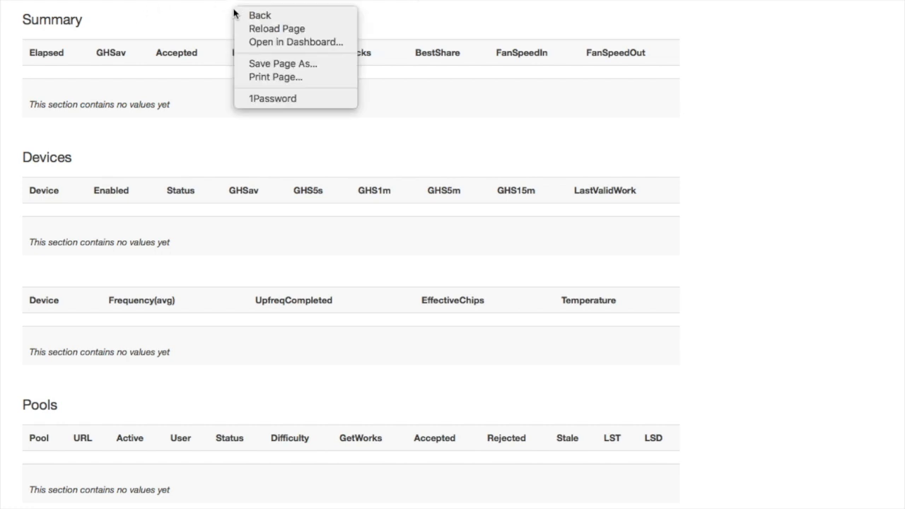
pyautogui.click(280, 30)
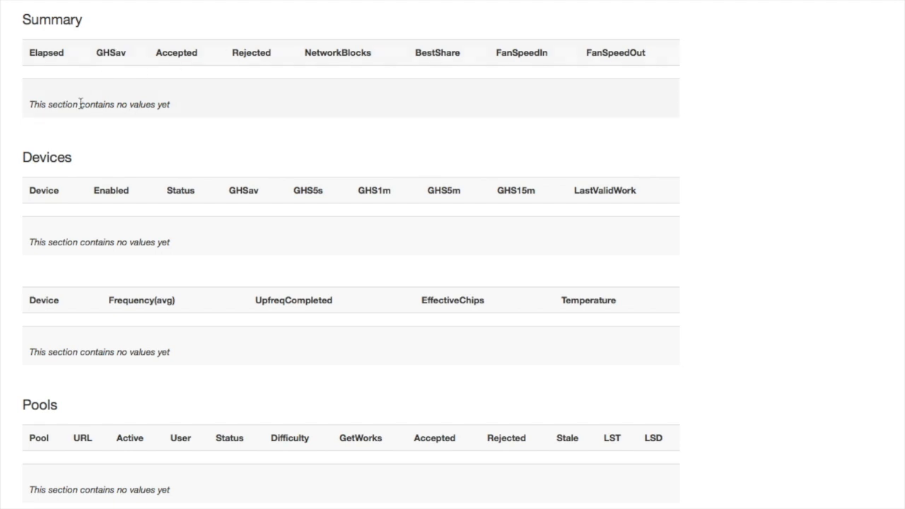
pyautogui.moveTo(76, 258)
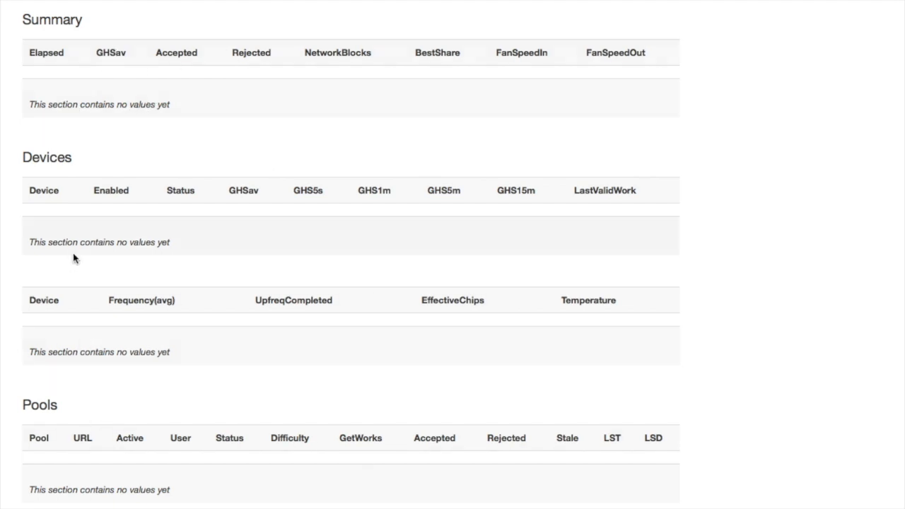
pyautogui.moveTo(739, 495)
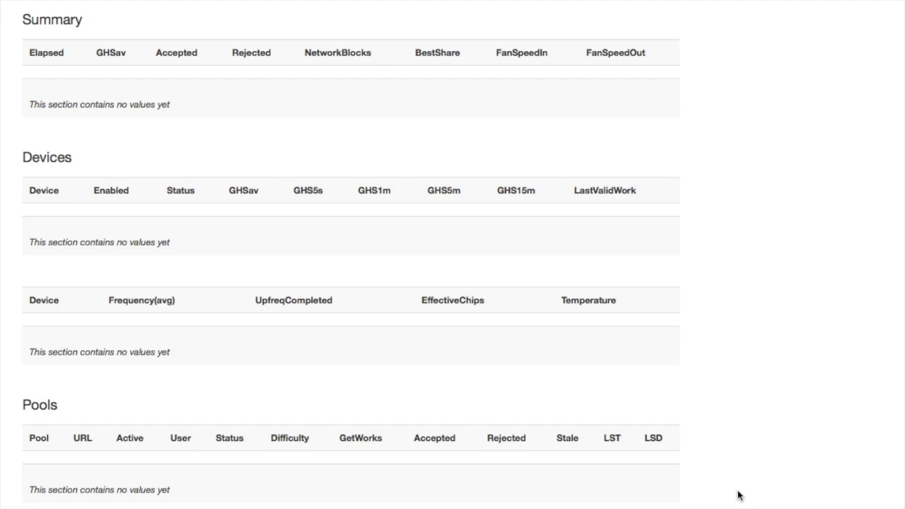
pyautogui.rightClick(740, 495)
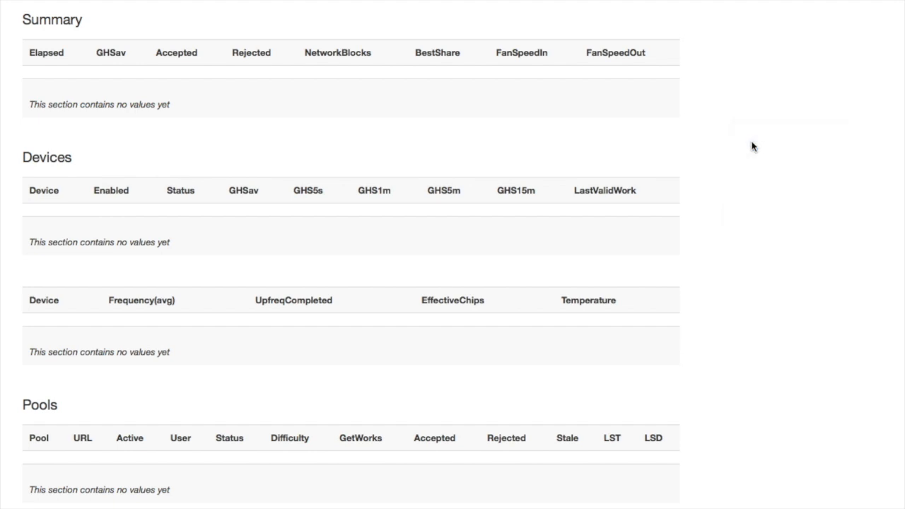
pyautogui.moveTo(744, 154)
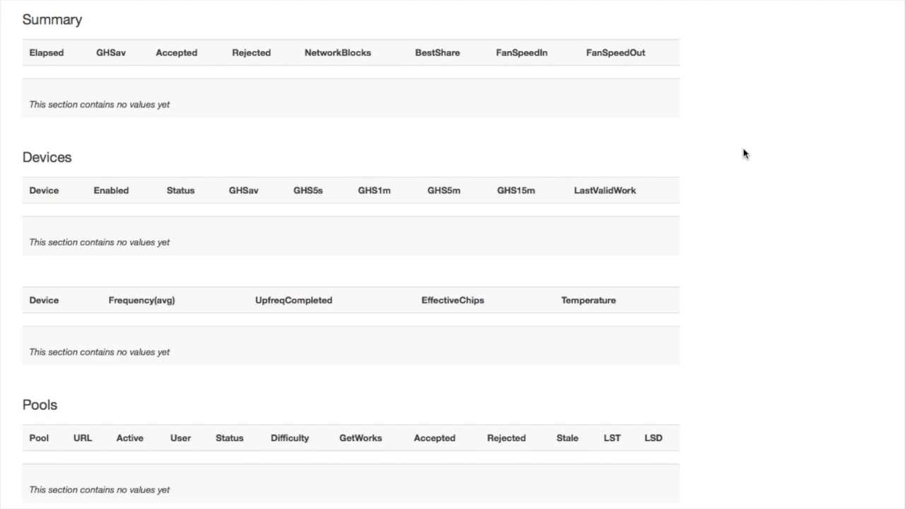
pyautogui.moveTo(761, 77)
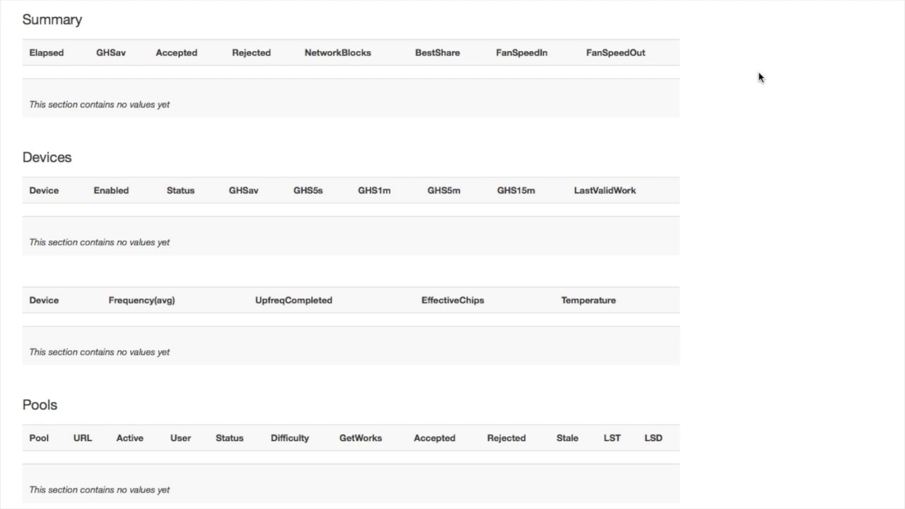
pyautogui.moveTo(753, 82)
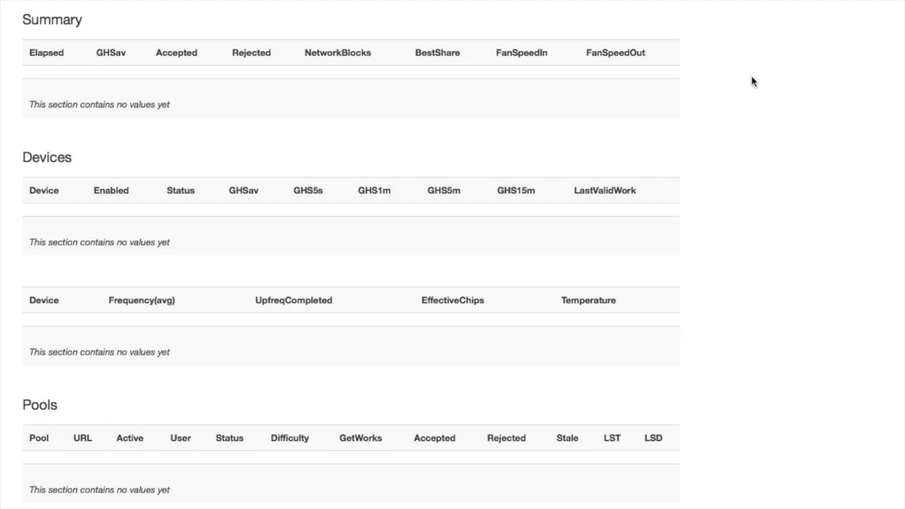
pyautogui.moveTo(822, 44)
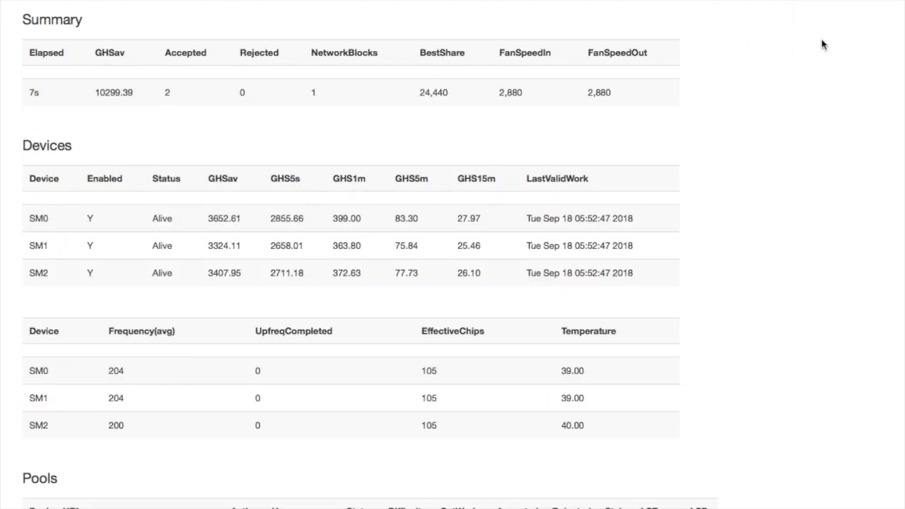
pyautogui.moveTo(118, 103)
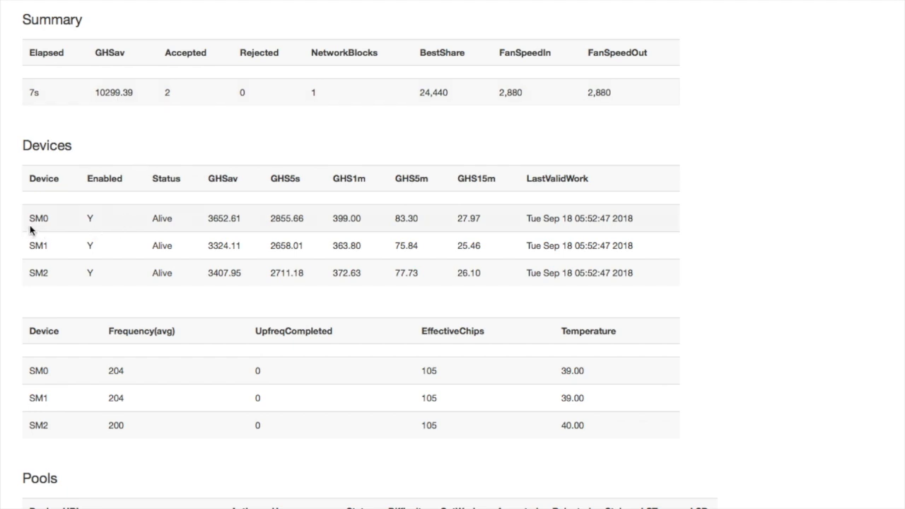
pyautogui.moveTo(44, 285)
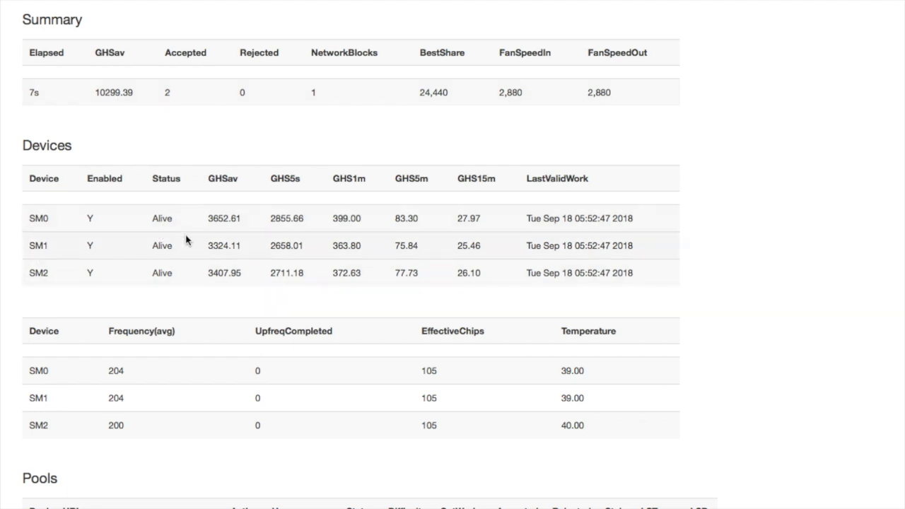
pyautogui.moveTo(159, 391)
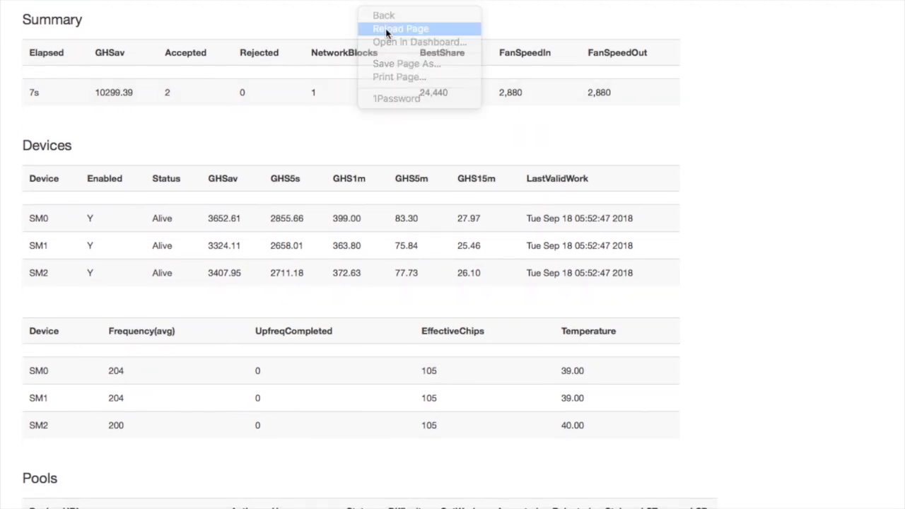
# Reload the status so it reads 33 s elapsed, ~13265 GH/s, boards SM0–SM2 Alive at 42°.
pyautogui.click(401, 28)
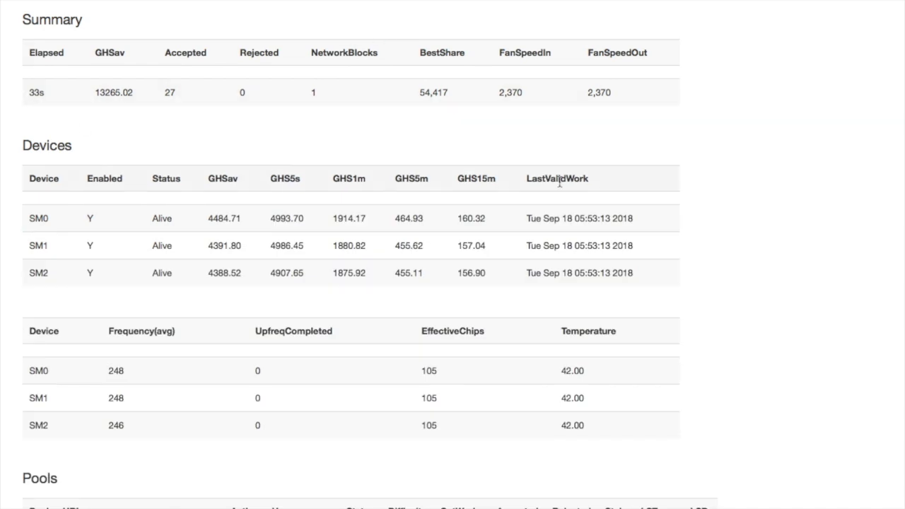
pyautogui.moveTo(775, 175)
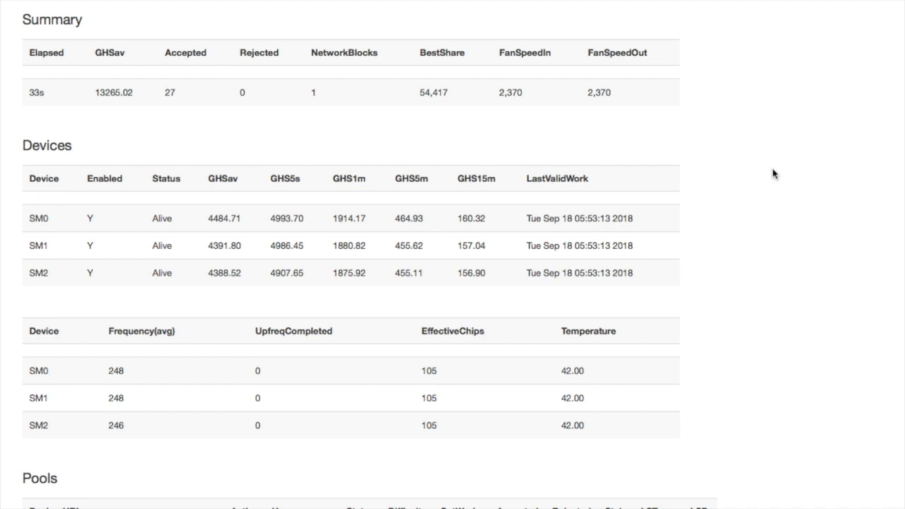
pyautogui.moveTo(767, 95)
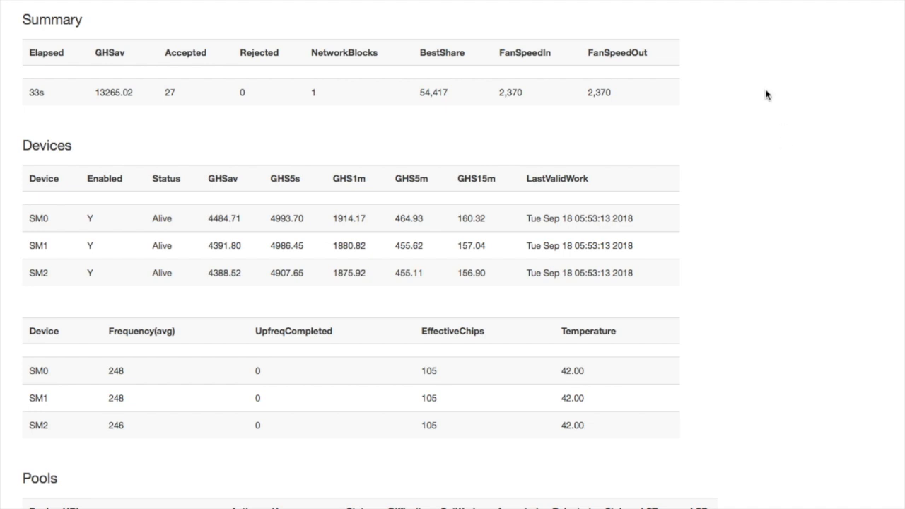
pyautogui.rightClick(767, 94)
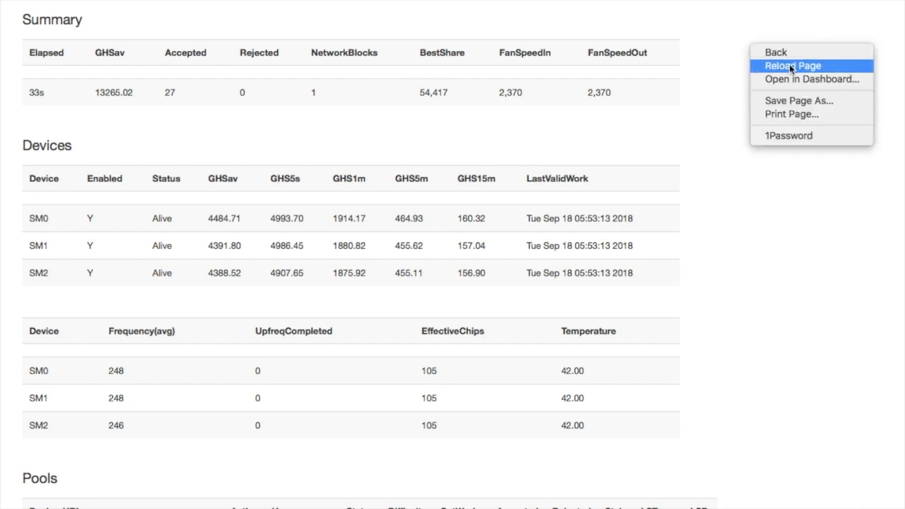
# Reload the status to show all three boards Alive at ~33829 GH/s with chips at 72–74°.
pyautogui.click(792, 65)
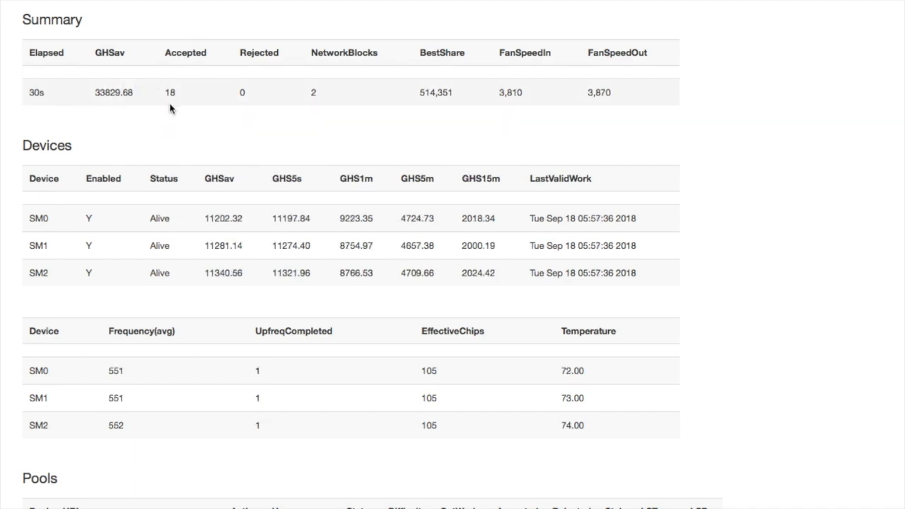
pyautogui.moveTo(102, 106)
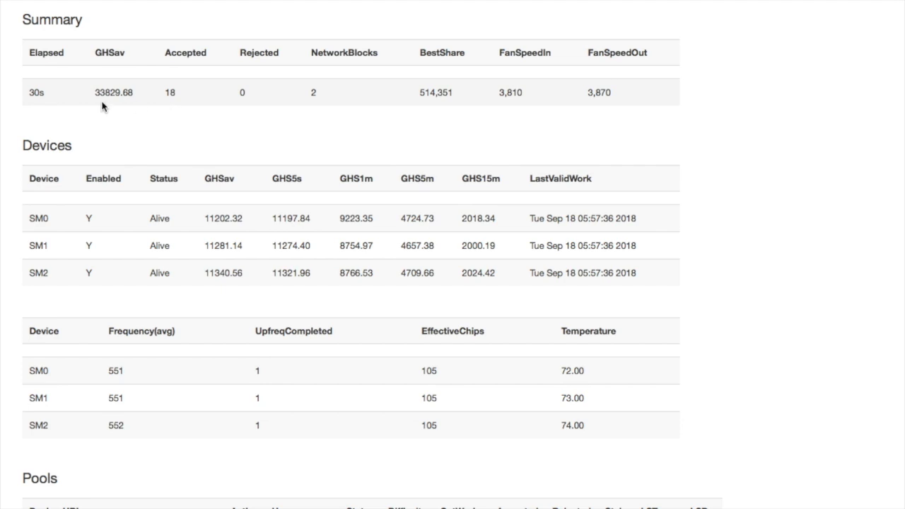
pyautogui.moveTo(757, 217)
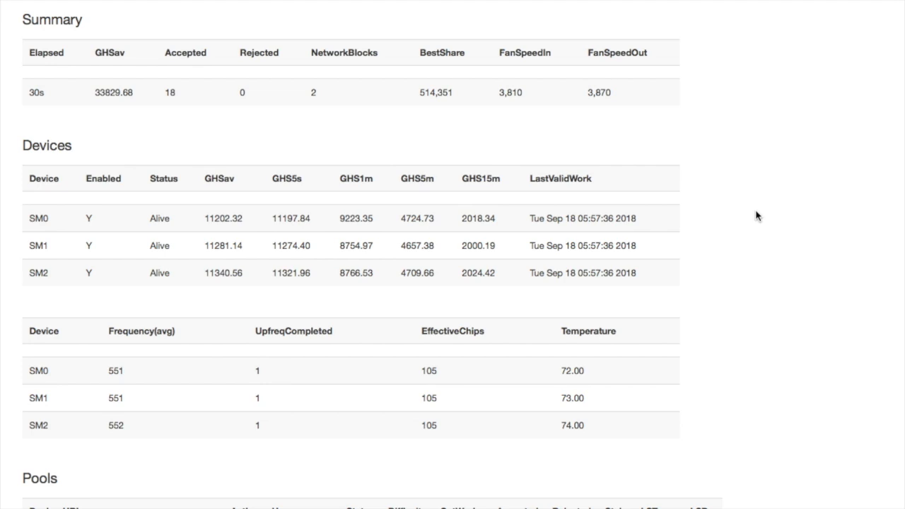
pyautogui.moveTo(733, 43)
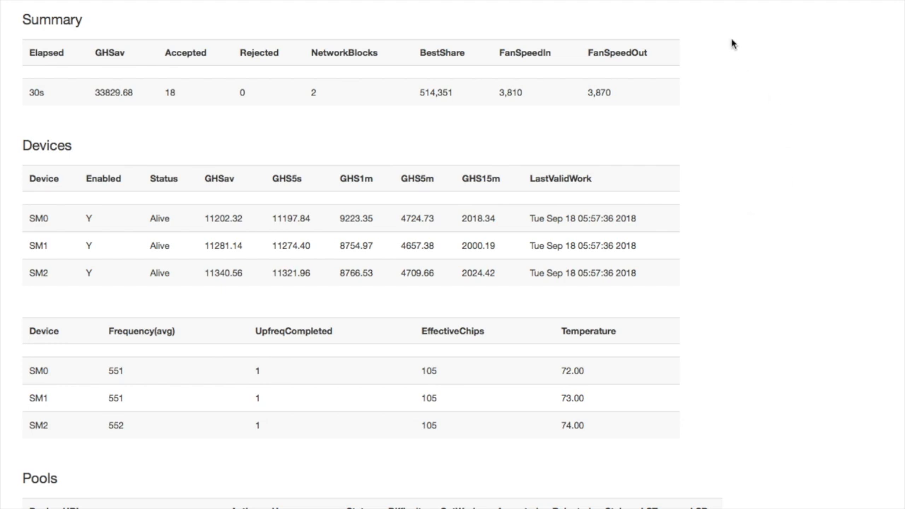
pyautogui.rightClick(733, 44)
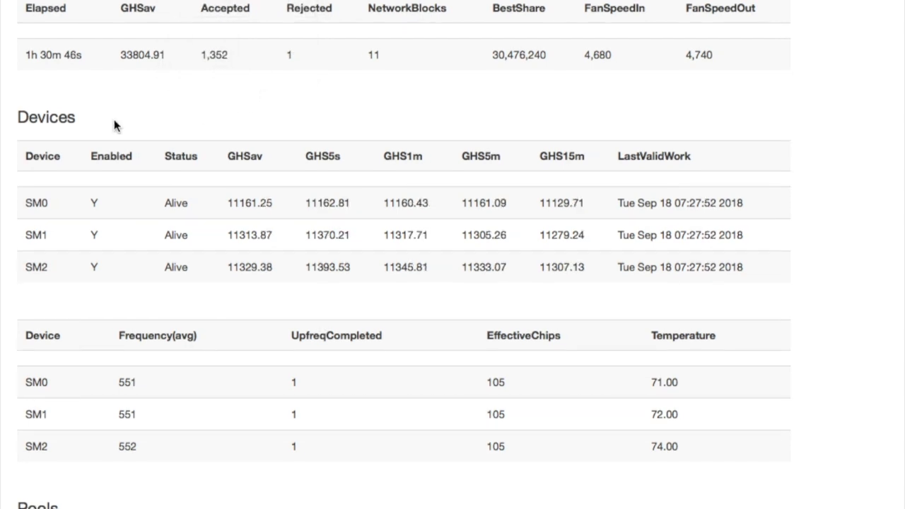
pyautogui.moveTo(713, 413)
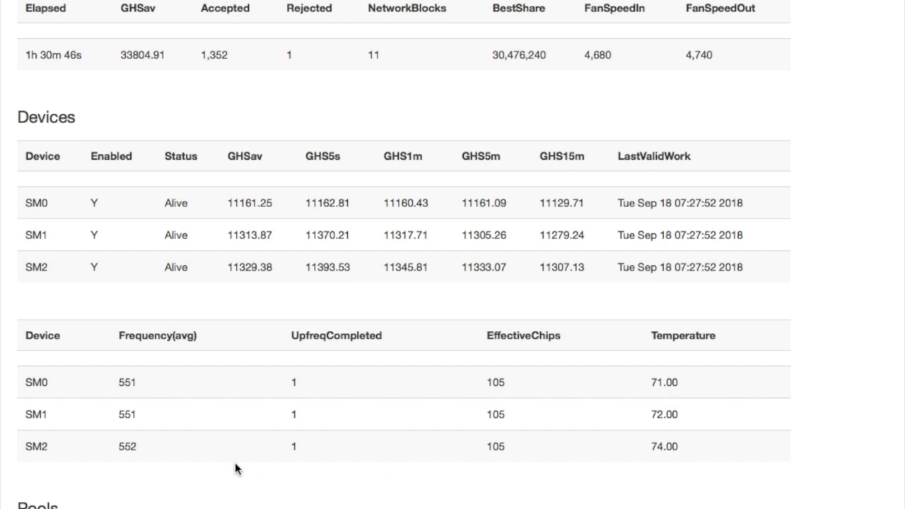
pyautogui.moveTo(220, 278)
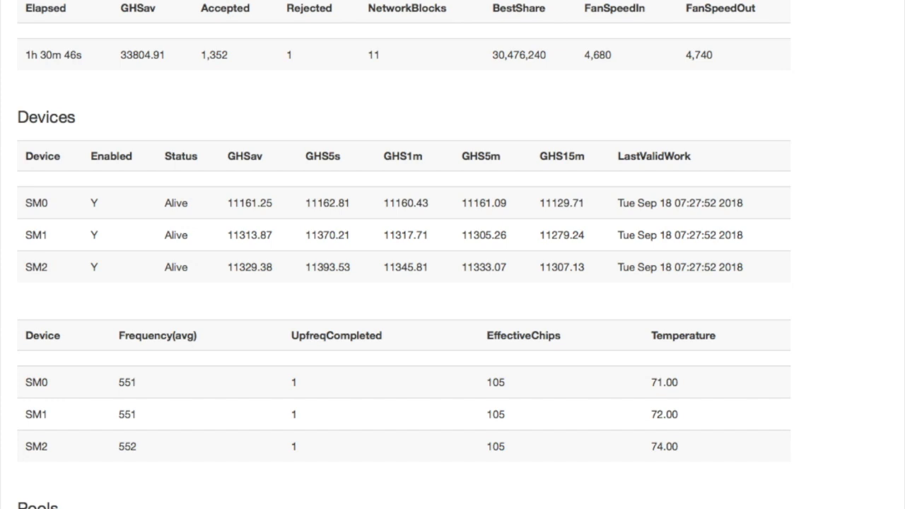
pyautogui.moveTo(124, 55)
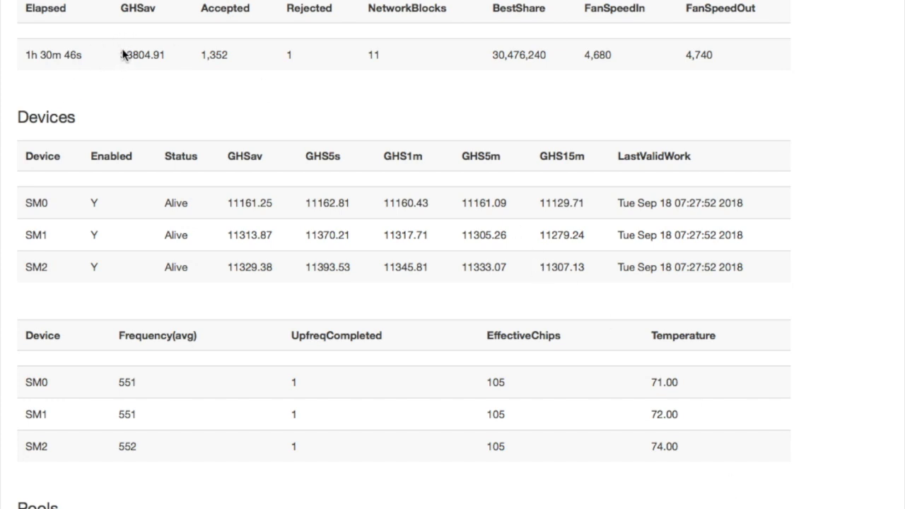